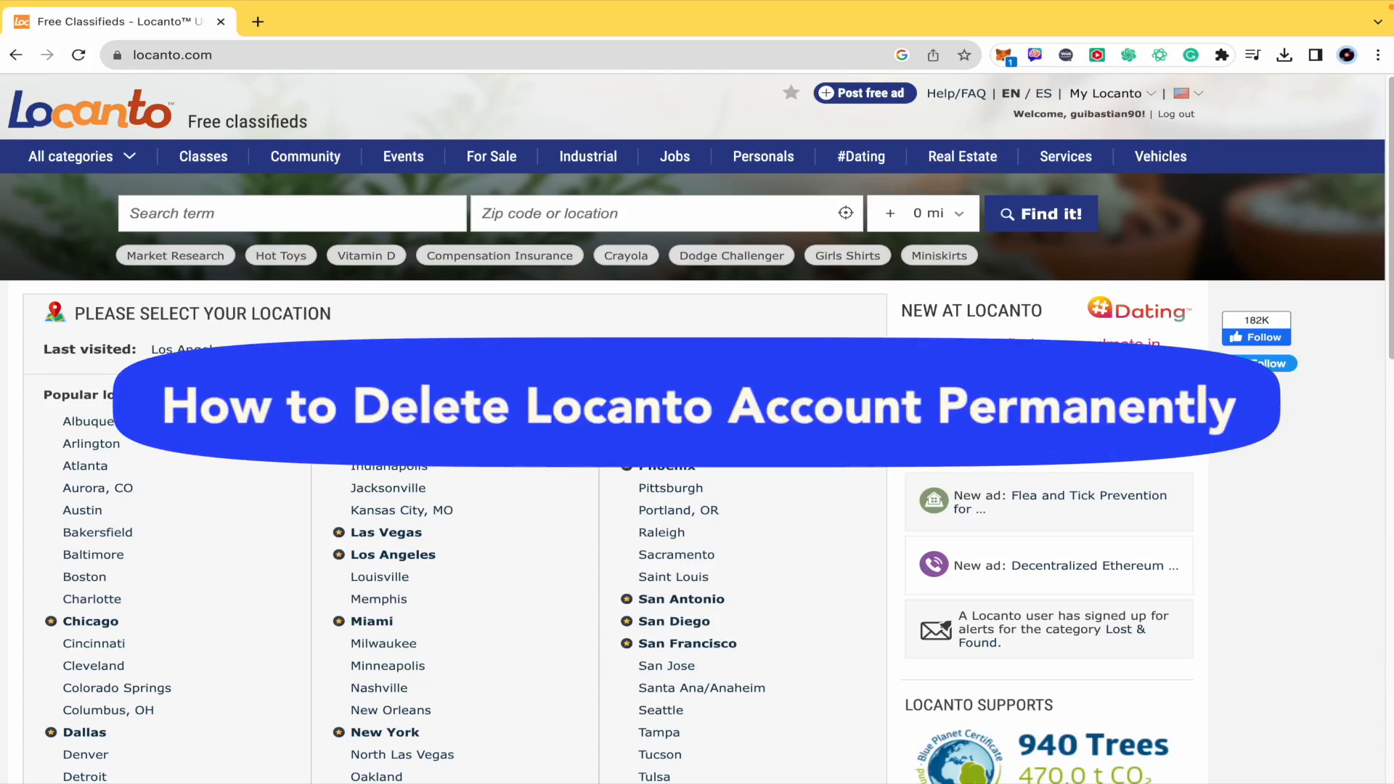
Step: Open the account's Profile page from the My Locanto header menu
{"action": "scroll", "scroll_direction": "down", "scroll_amount": 3}
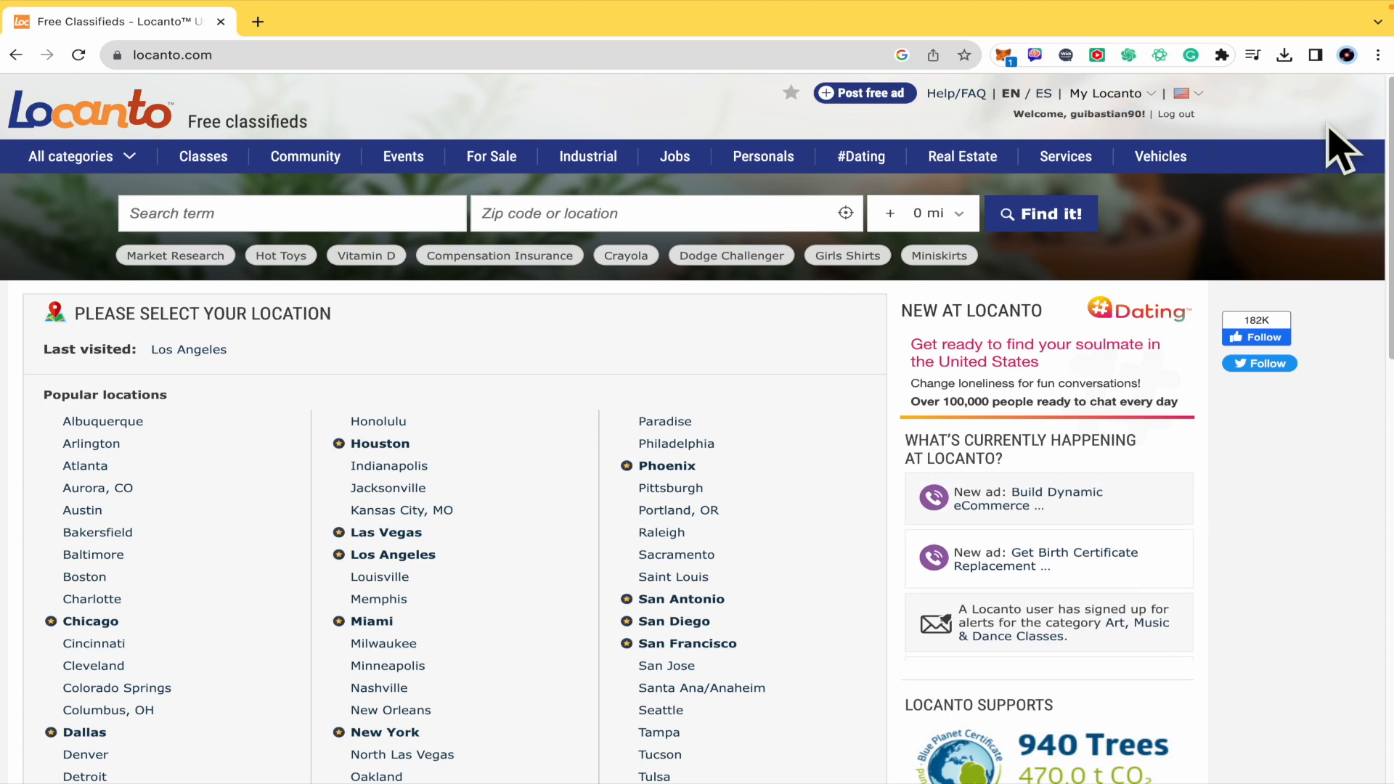
{"action": "left_click", "coordinate": [1106, 94]}
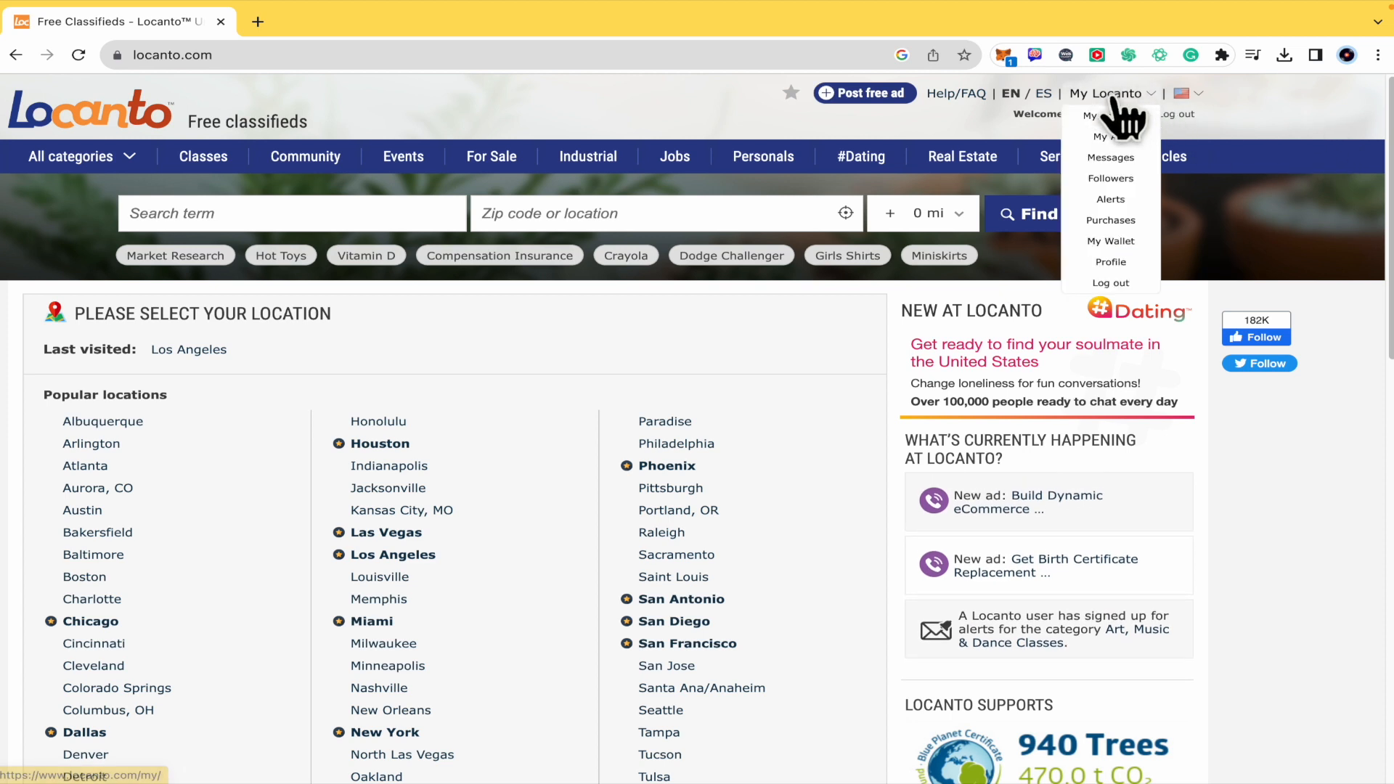
{"action": "left_click", "coordinate": [1110, 262]}
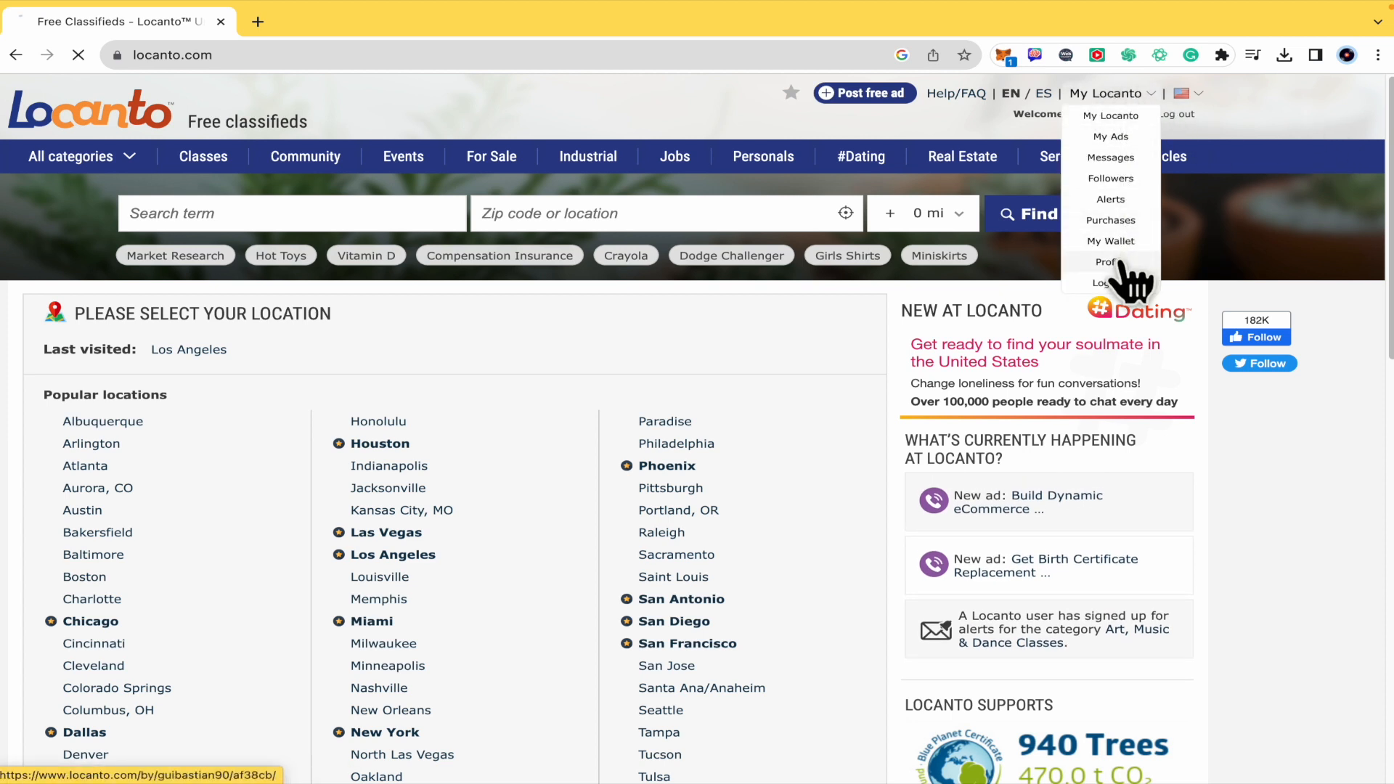
{"action": "left_click", "coordinate": [1109, 261]}
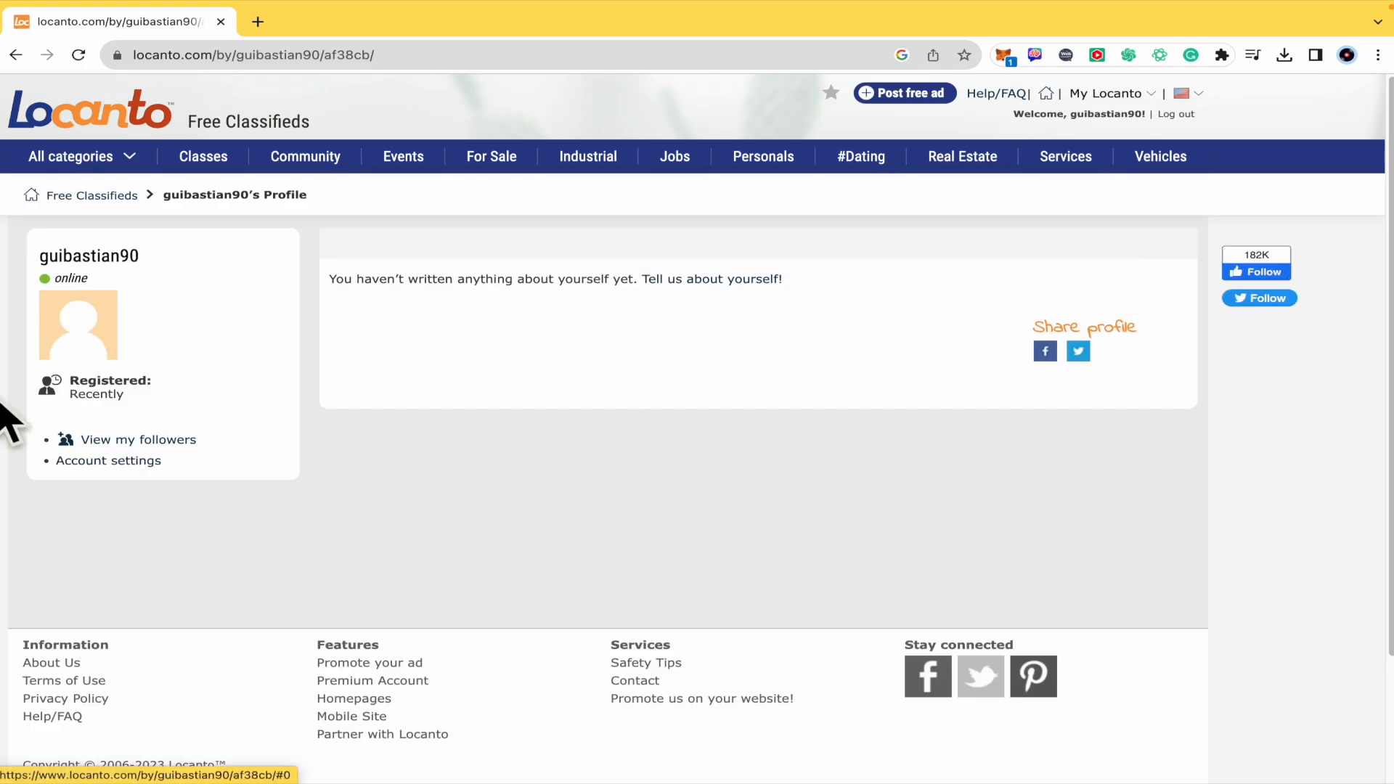
{"action": "left_click", "coordinate": [108, 460]}
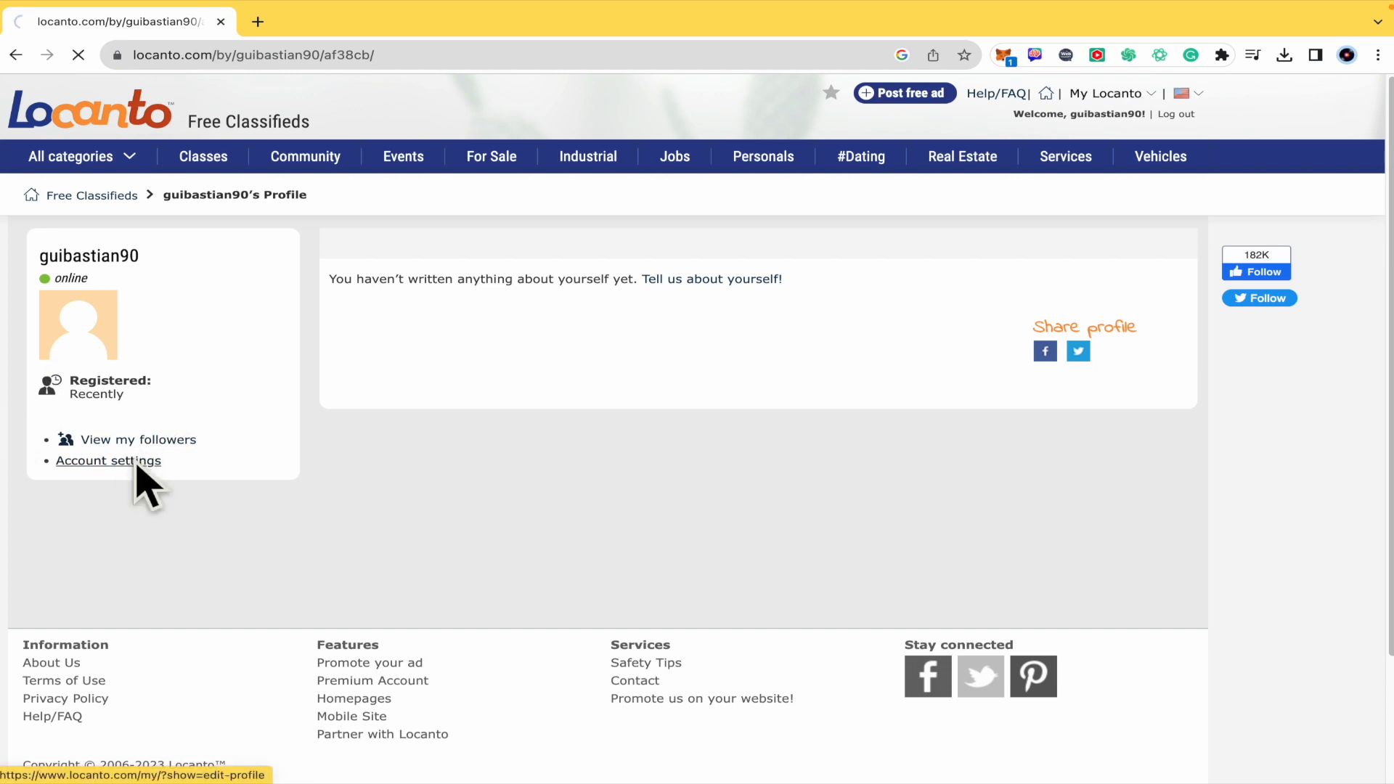
Step: Go to Account settings and choose Delete account from the Settings menu
{"action": "left_click", "coordinate": [108, 459]}
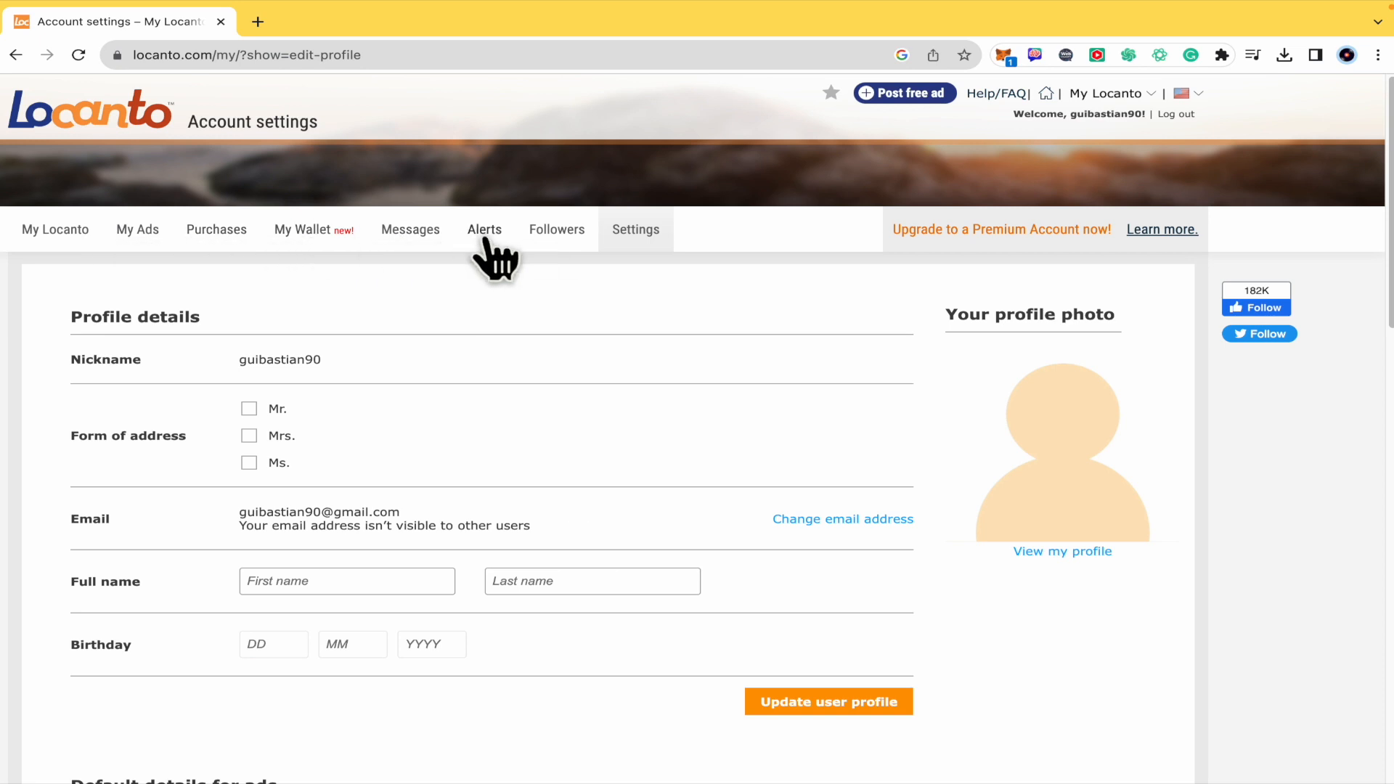
{"action": "left_click", "coordinate": [634, 229]}
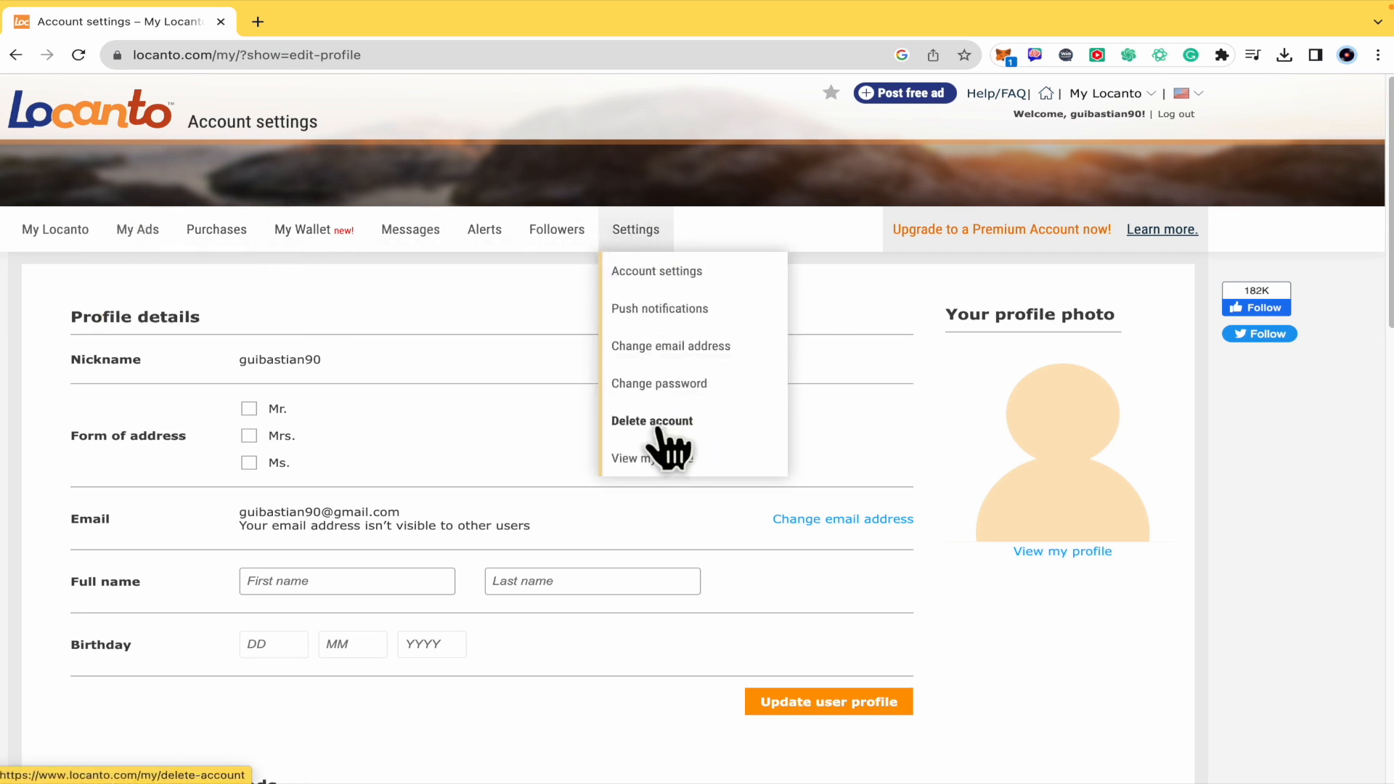
{"action": "left_click", "coordinate": [650, 420]}
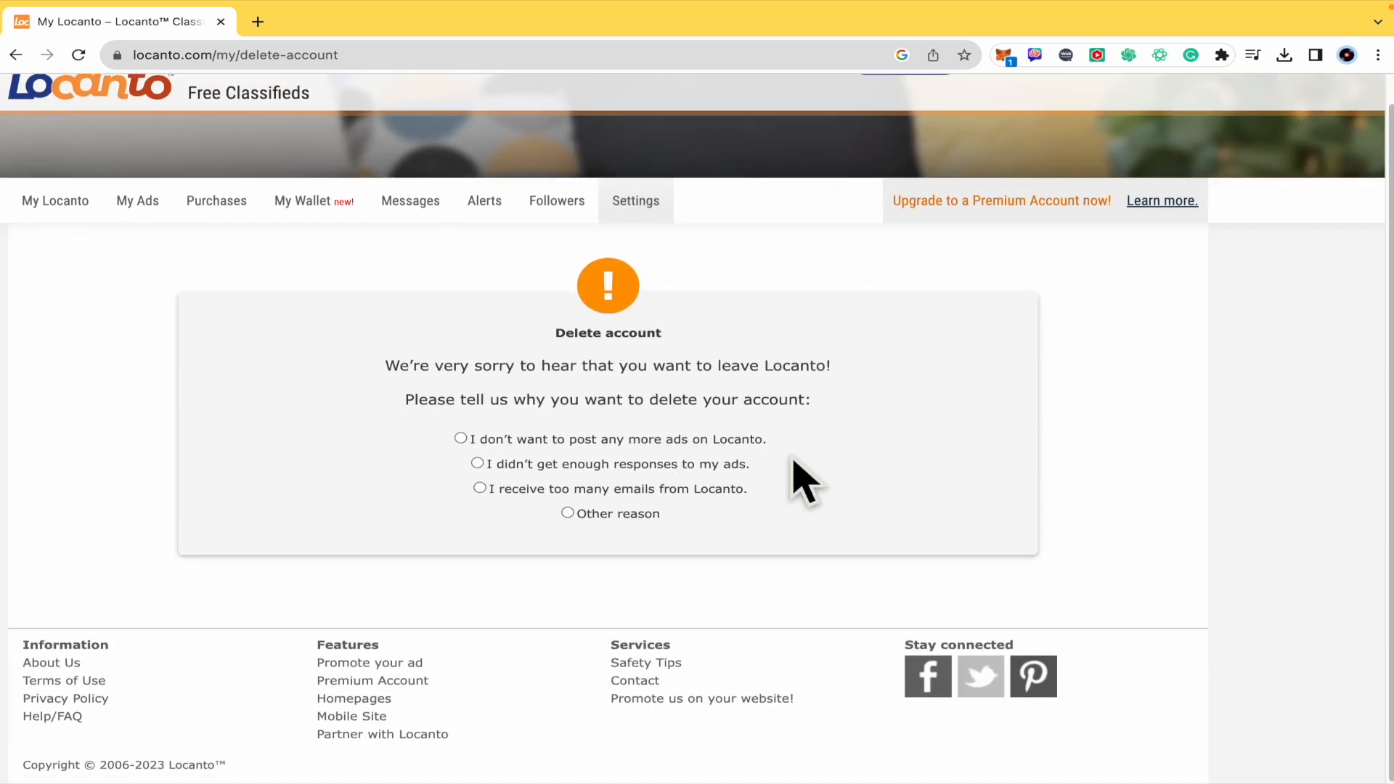
{"action": "mouse_move", "coordinate": [499, 516]}
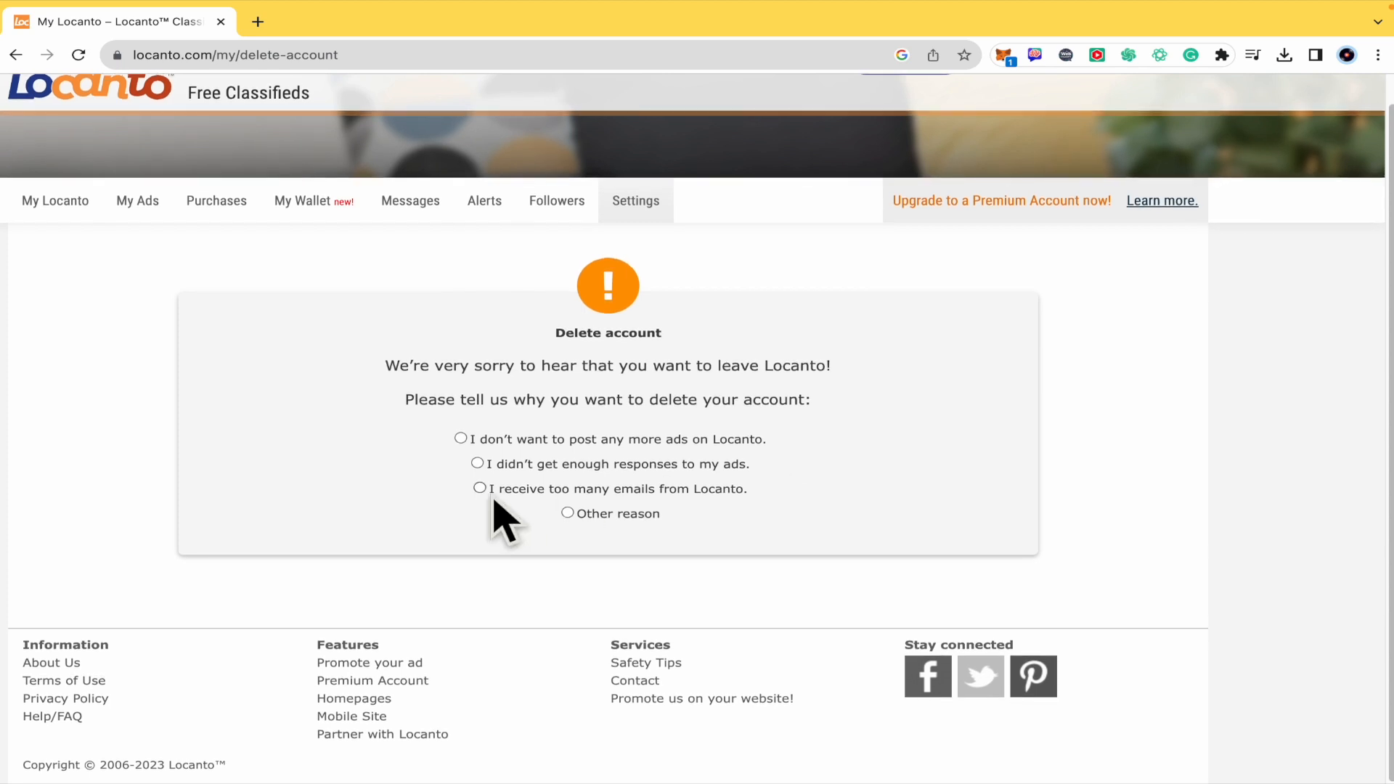
Step: Choose 'Other reason' for leaving and submit Confirm & Delete account
{"action": "left_click", "coordinate": [568, 513]}
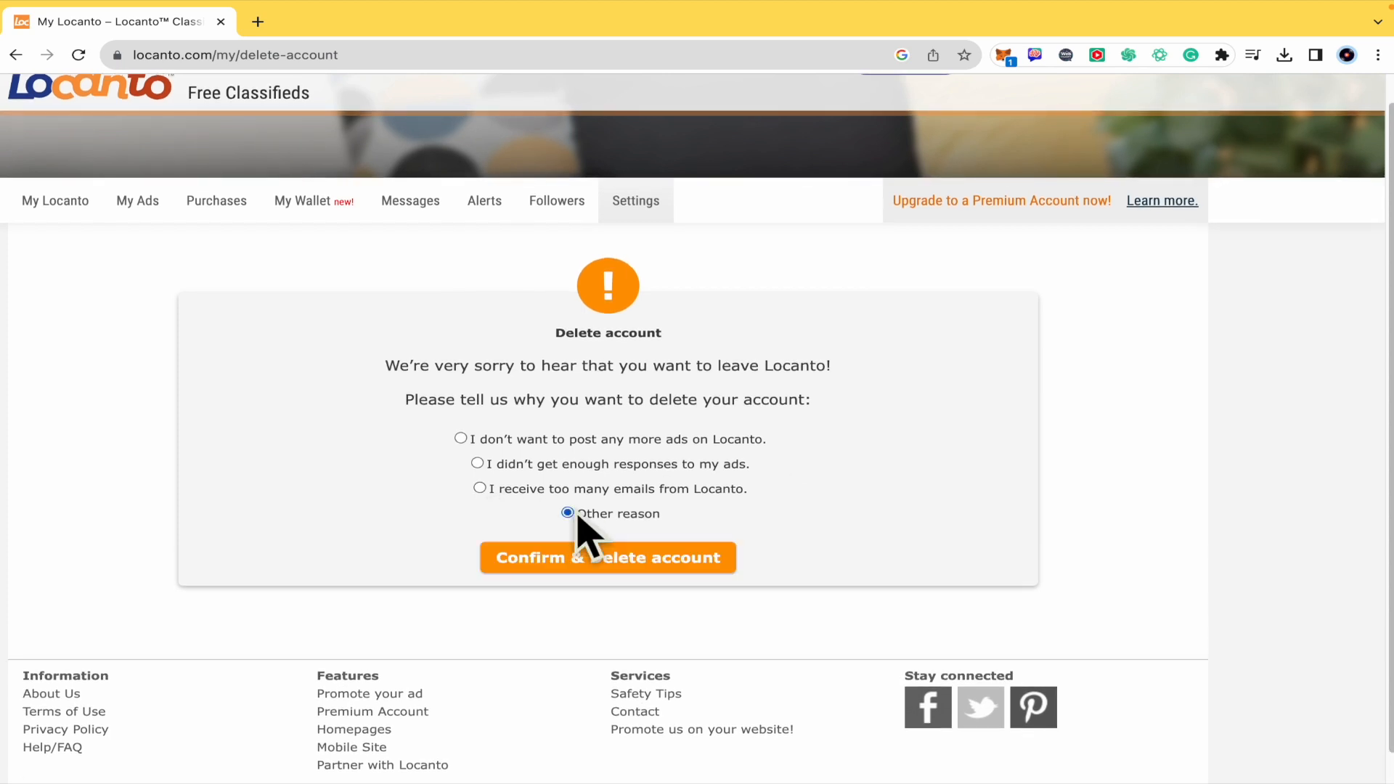
{"action": "scroll", "scroll_direction": "down", "scroll_amount": 3}
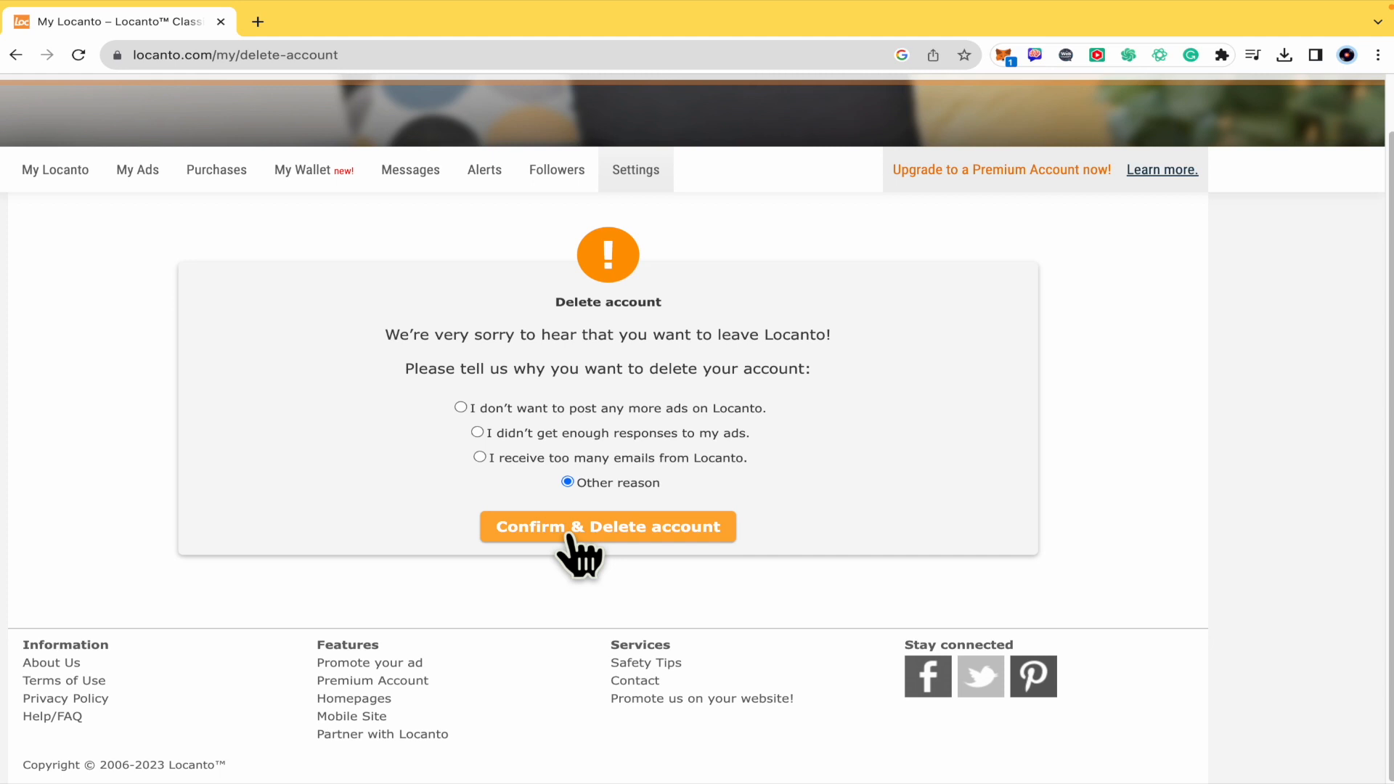
{"action": "left_click", "coordinate": [607, 525]}
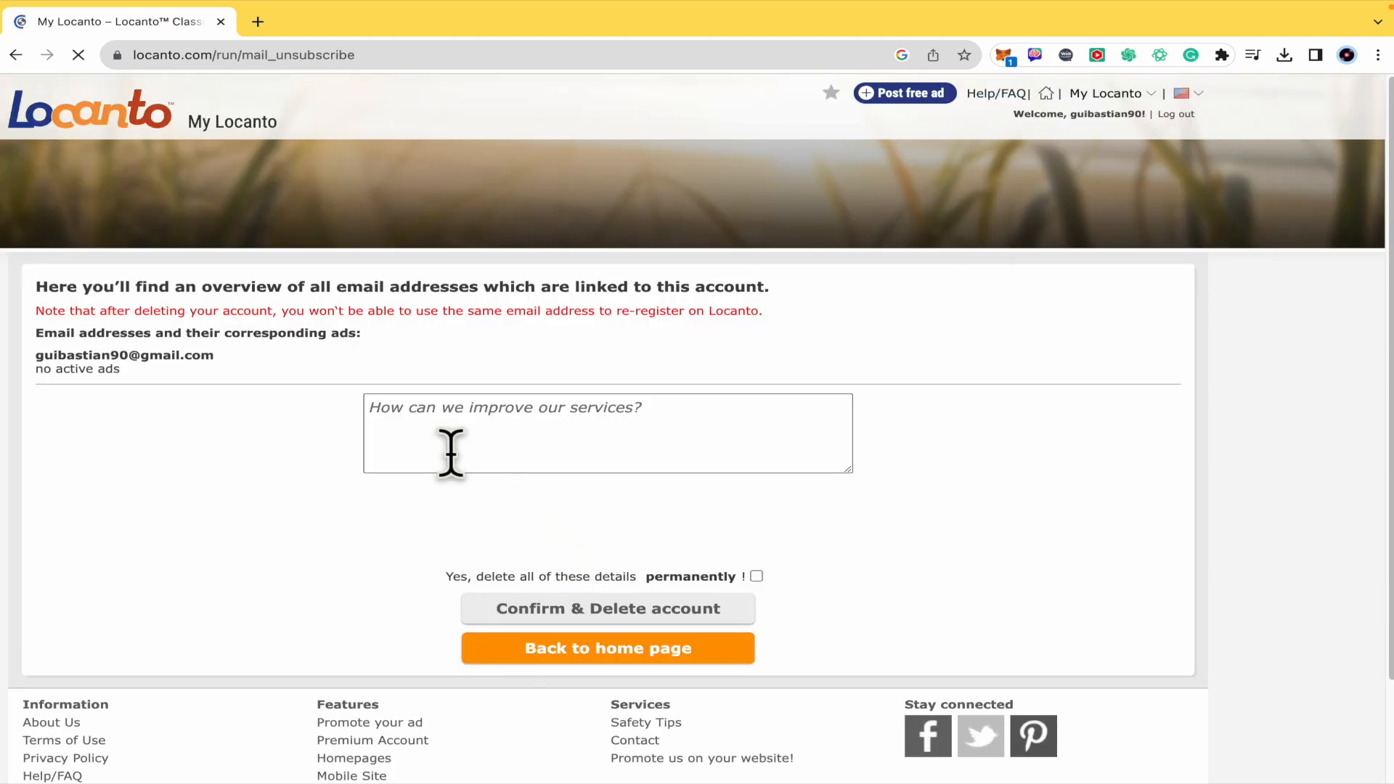
Step: Focus the feedback box, then tick the reCAPTCHA 'I'm not a robot' checkbox
{"action": "left_click", "coordinate": [607, 608]}
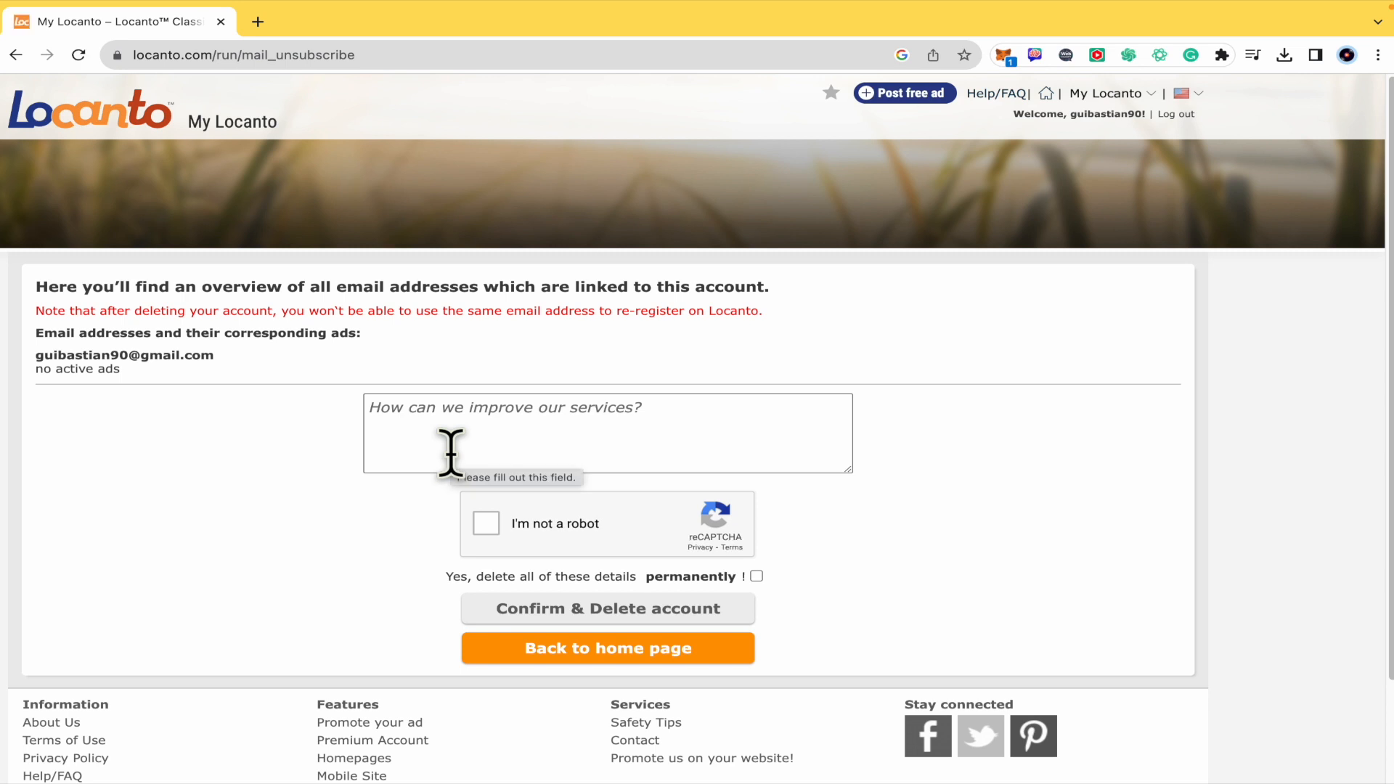
{"action": "mouse_move", "coordinate": [356, 556]}
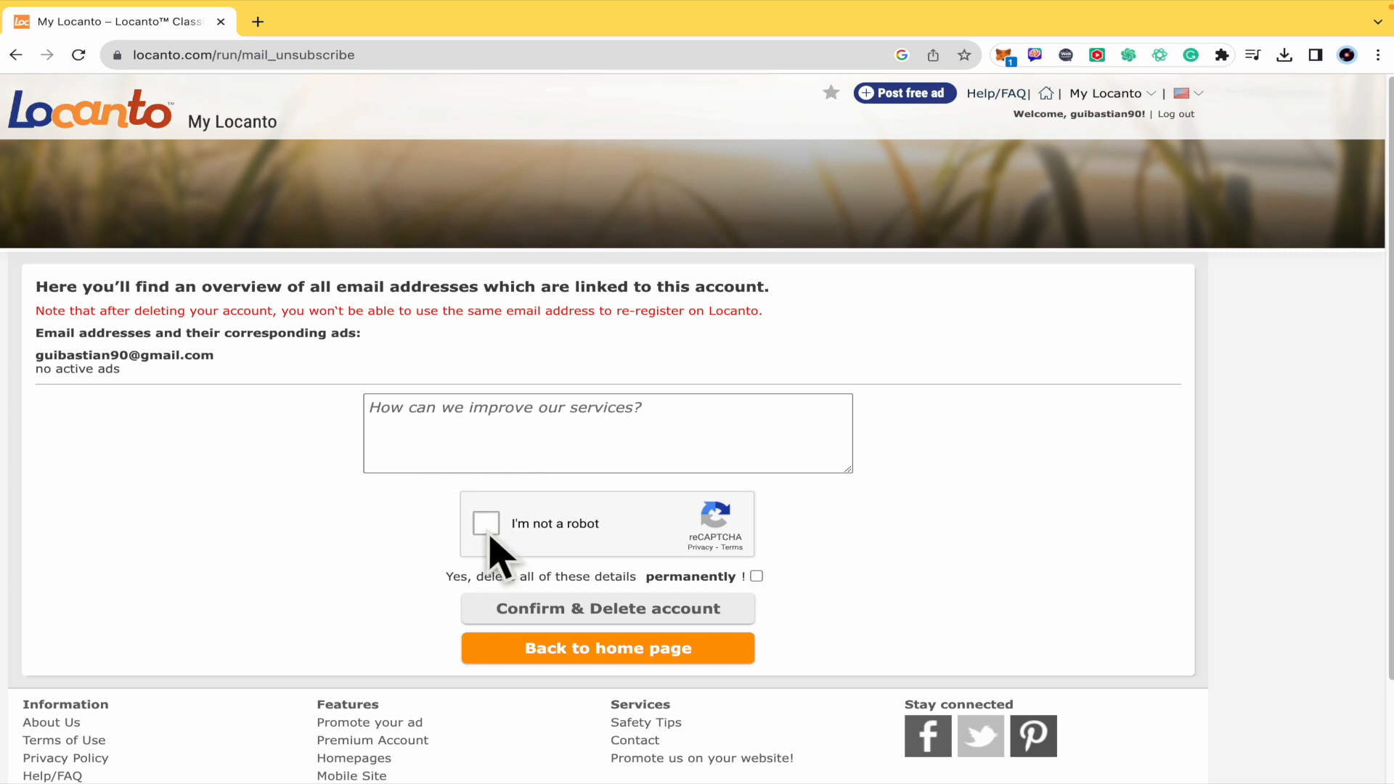
{"action": "left_click", "coordinate": [486, 523]}
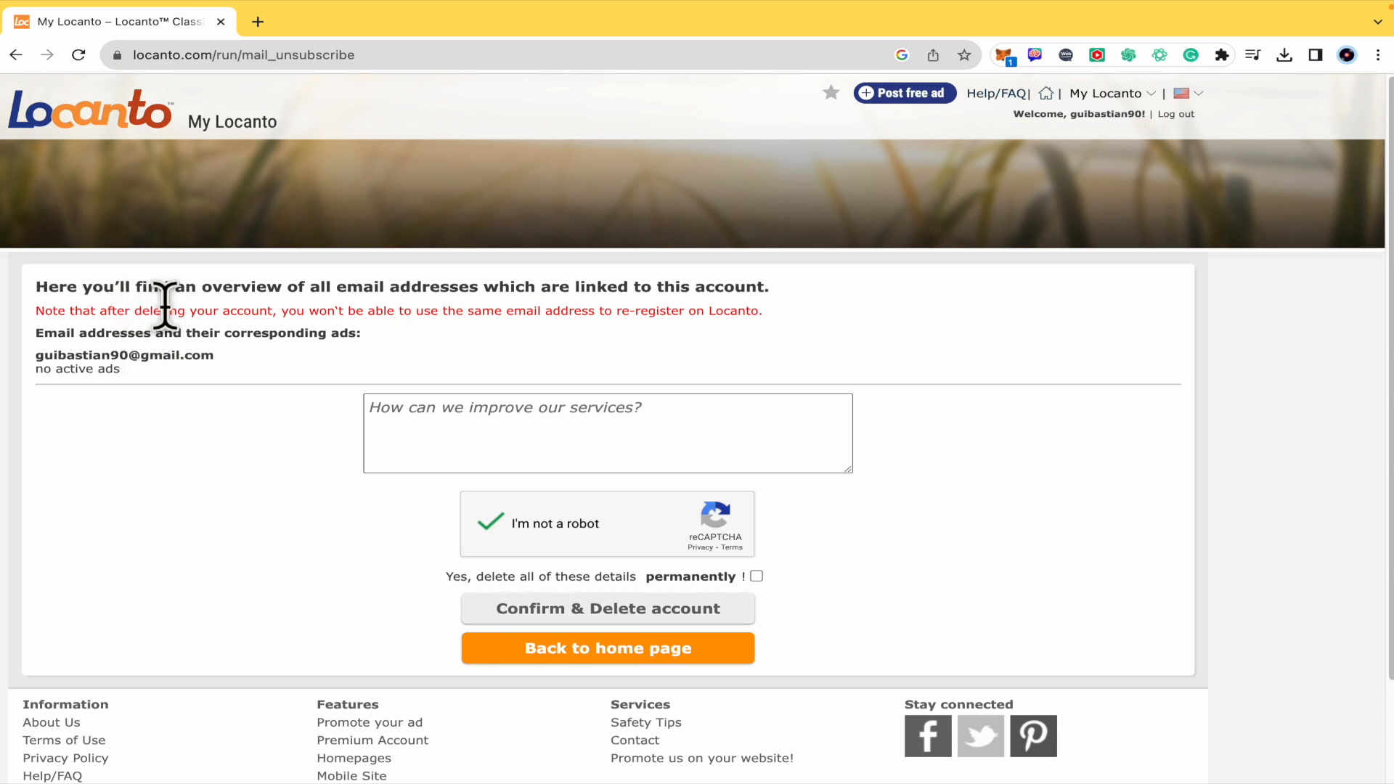
{"action": "mouse_move", "coordinate": [463, 351]}
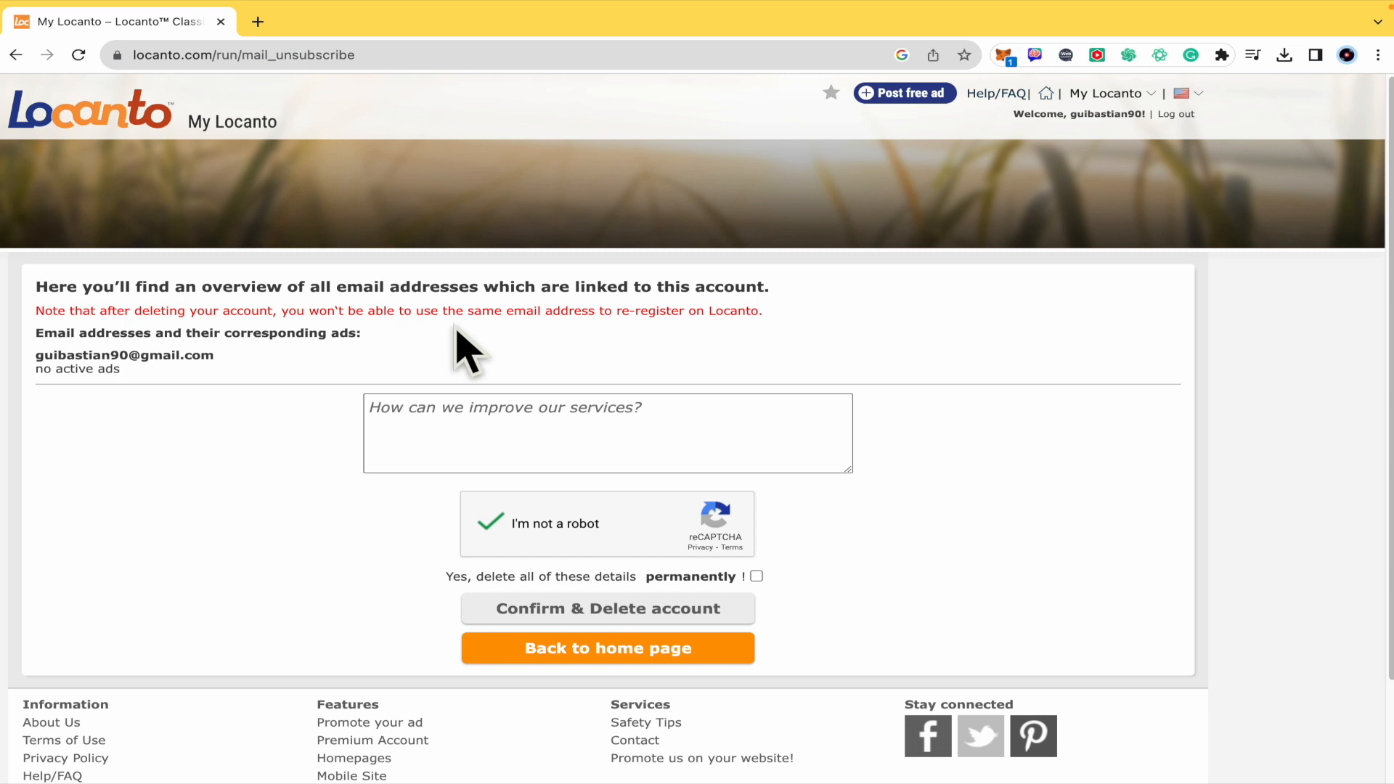
{"action": "mouse_move", "coordinate": [623, 320]}
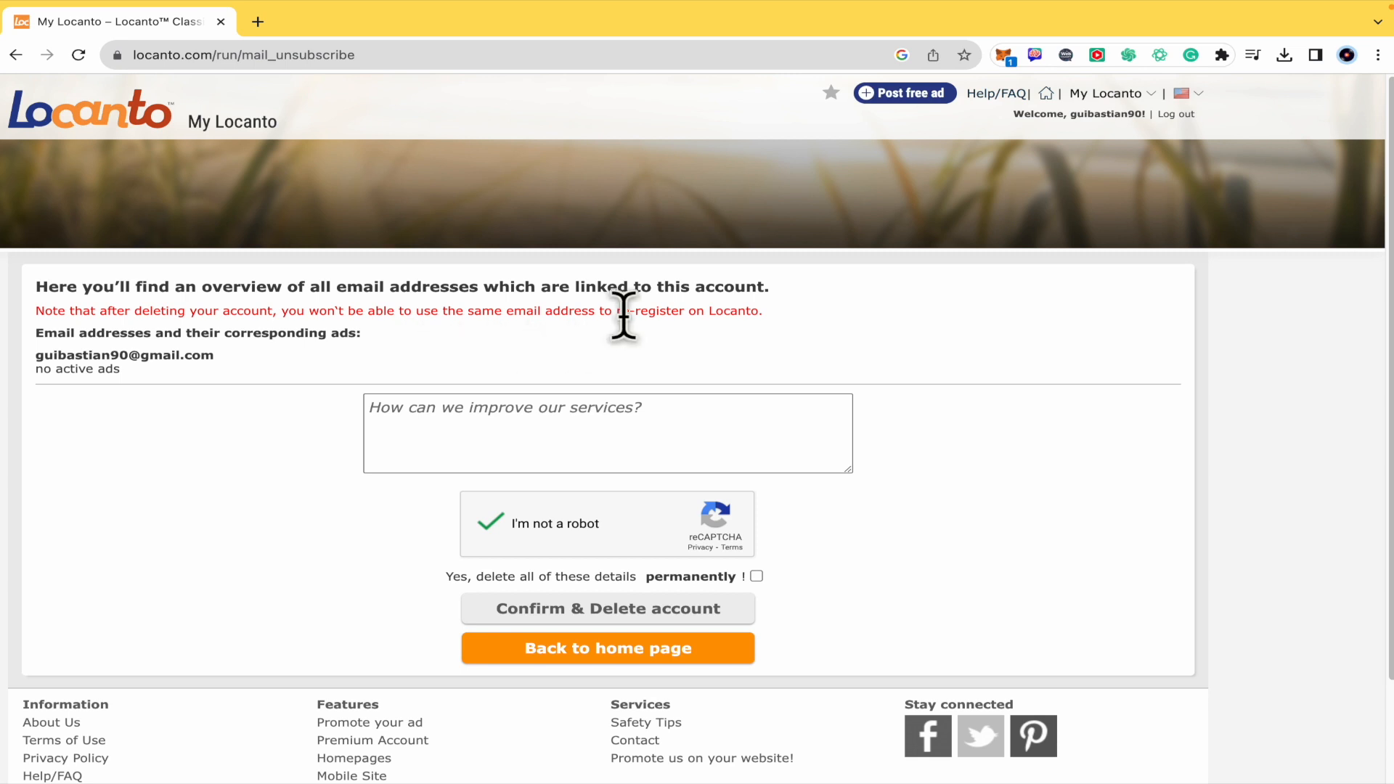
{"action": "left_click_drag", "start_coordinate": [614, 311], "coordinate": [761, 310]}
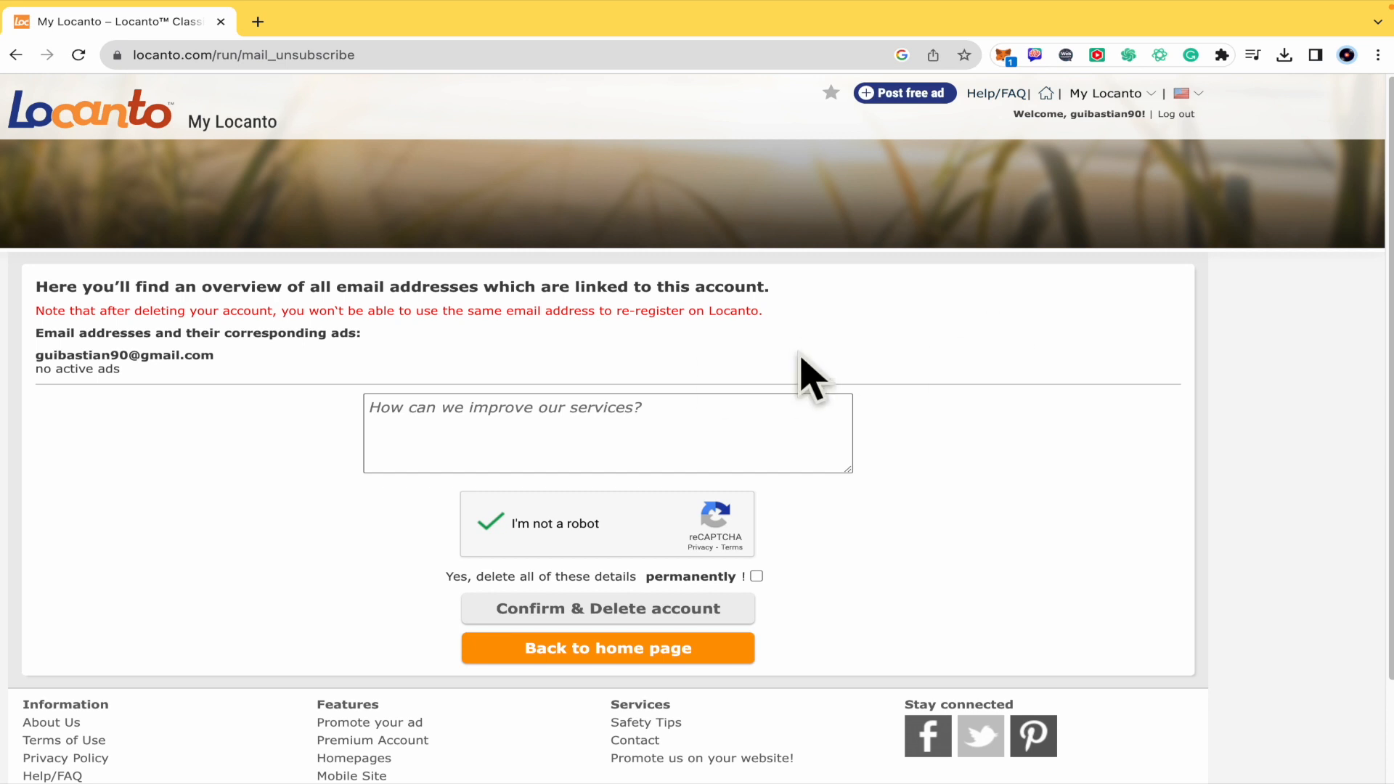
{"action": "mouse_move", "coordinate": [854, 530]}
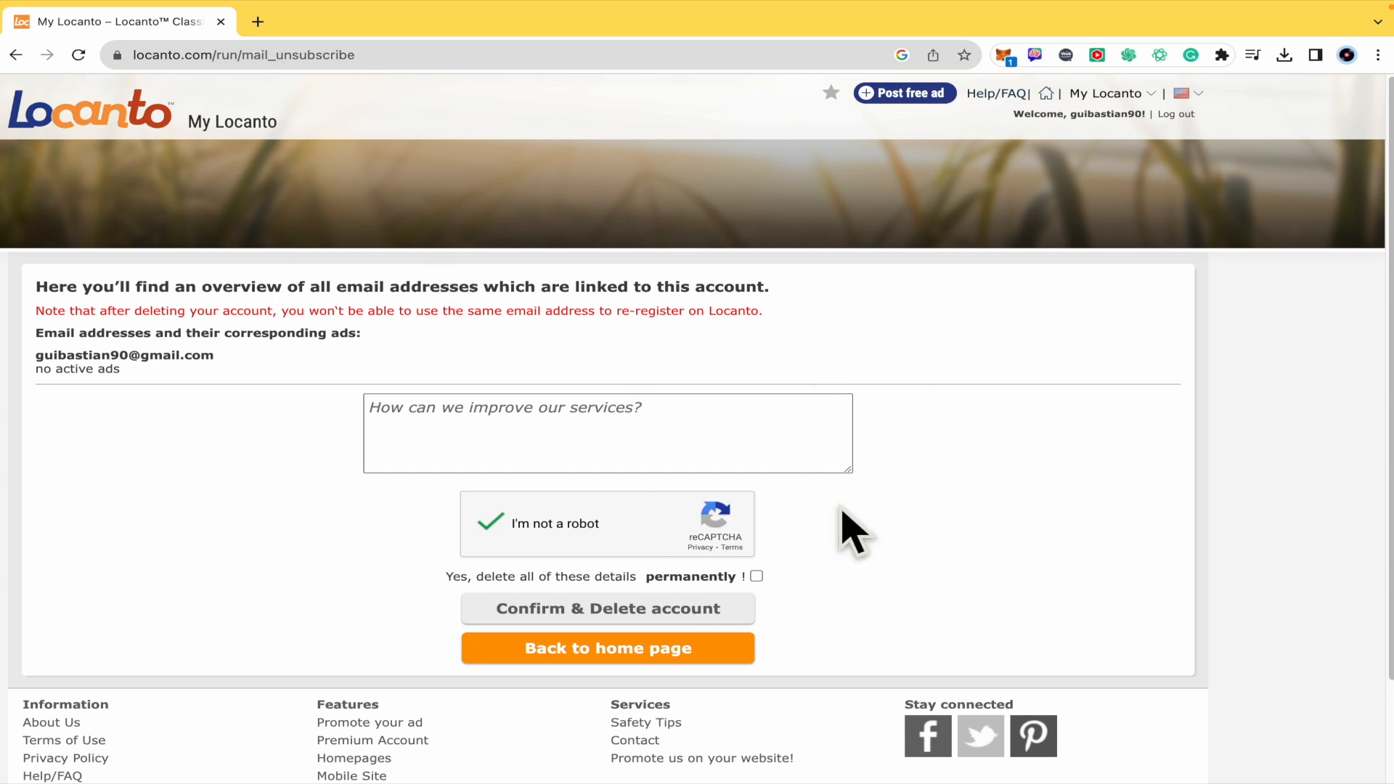
{"action": "double_click", "coordinate": [124, 355]}
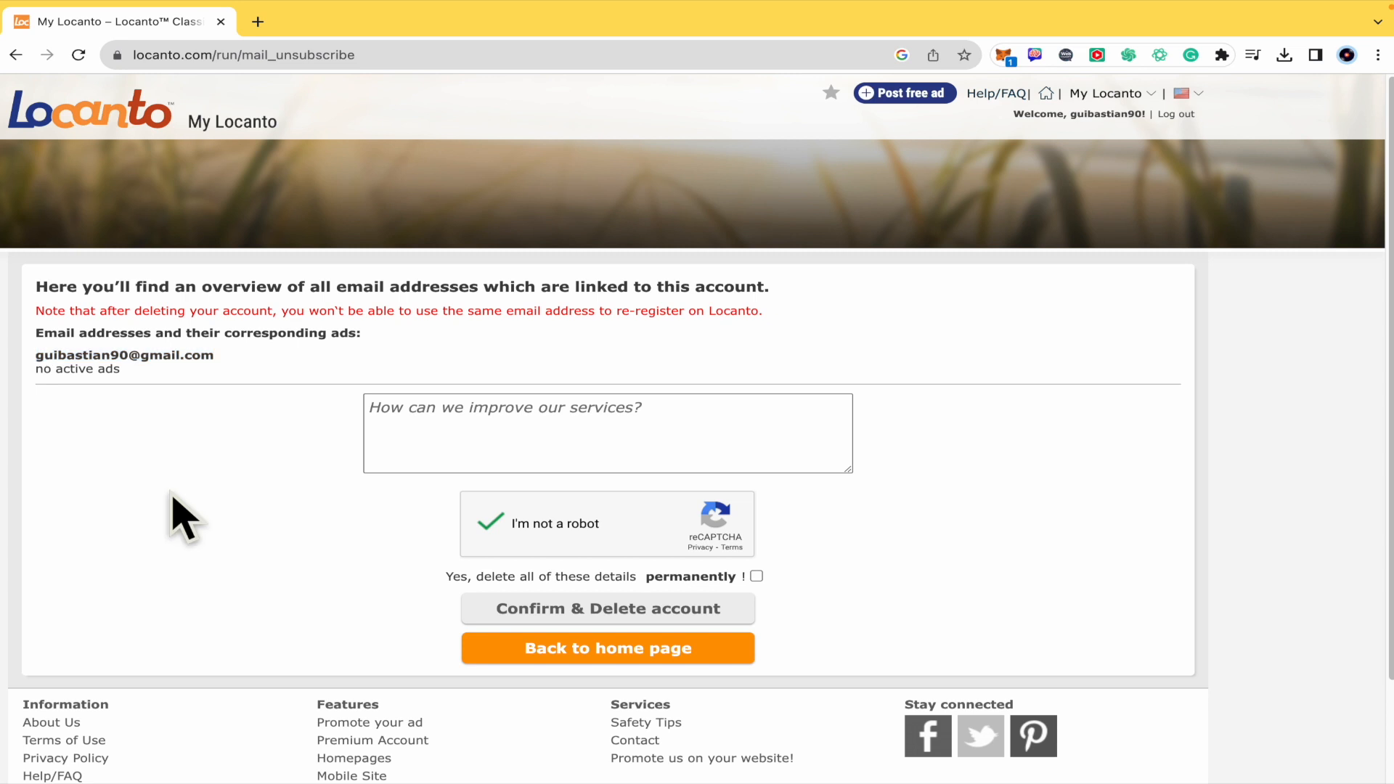
{"action": "mouse_move", "coordinate": [1199, 436]}
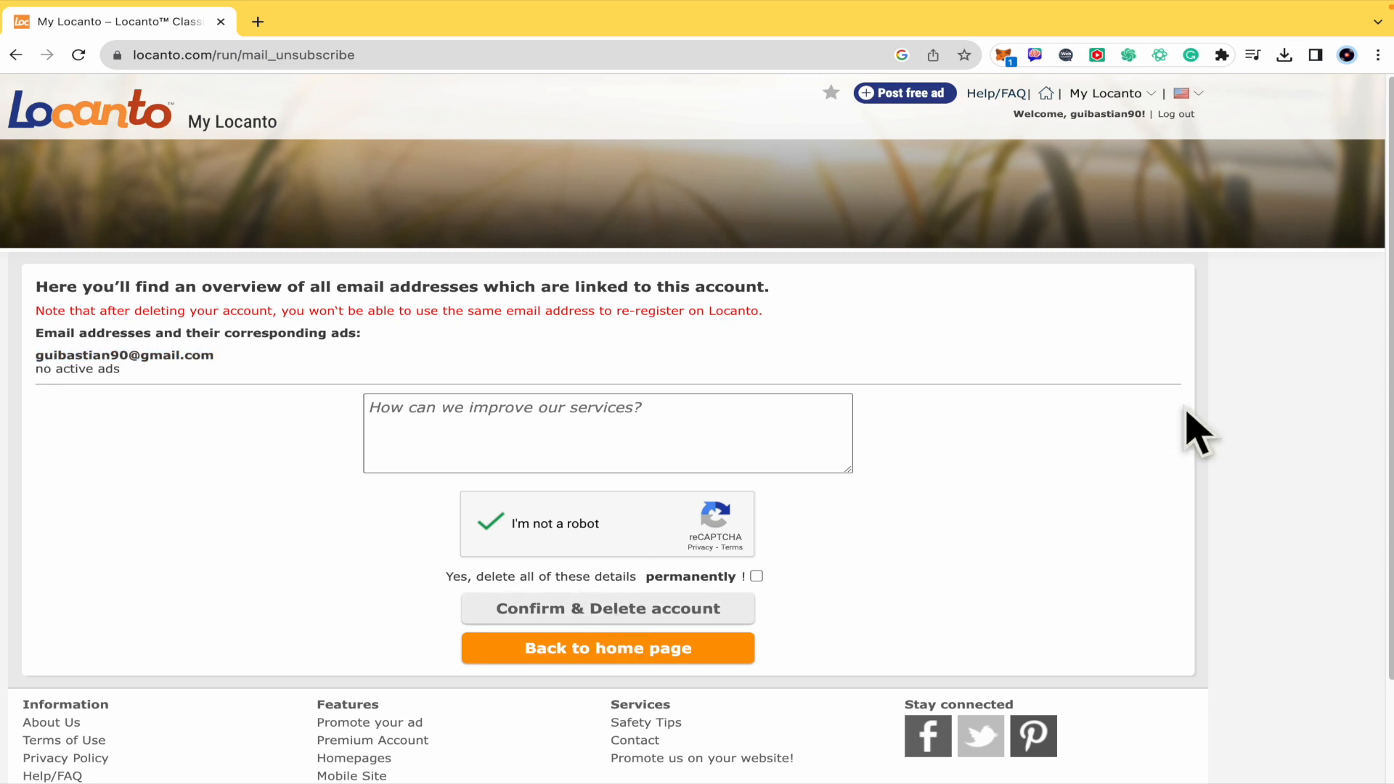